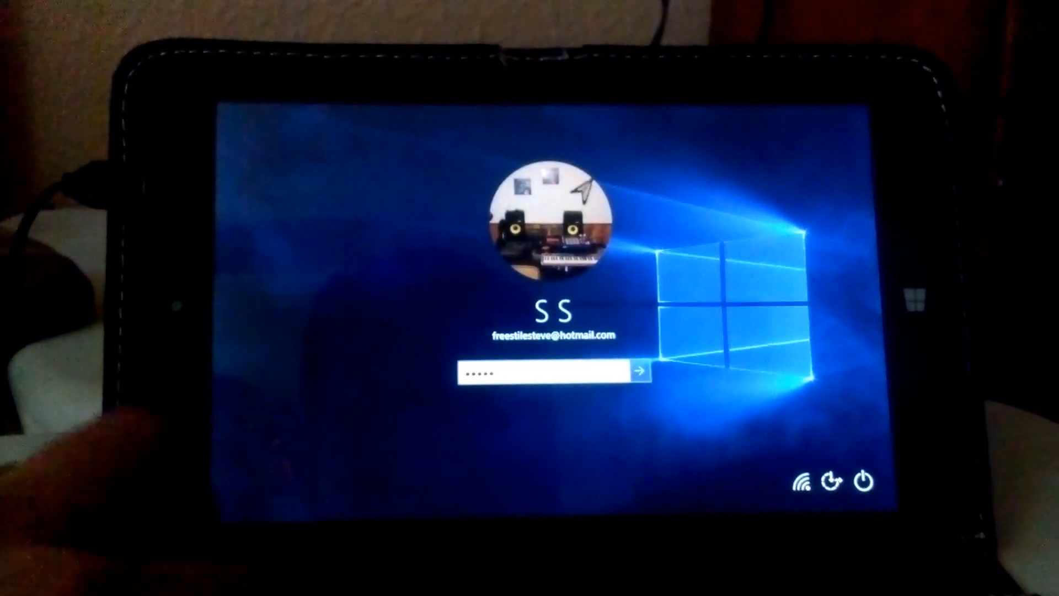
- Submit the entered password to sign in to the tablet account
left_click(653, 371)
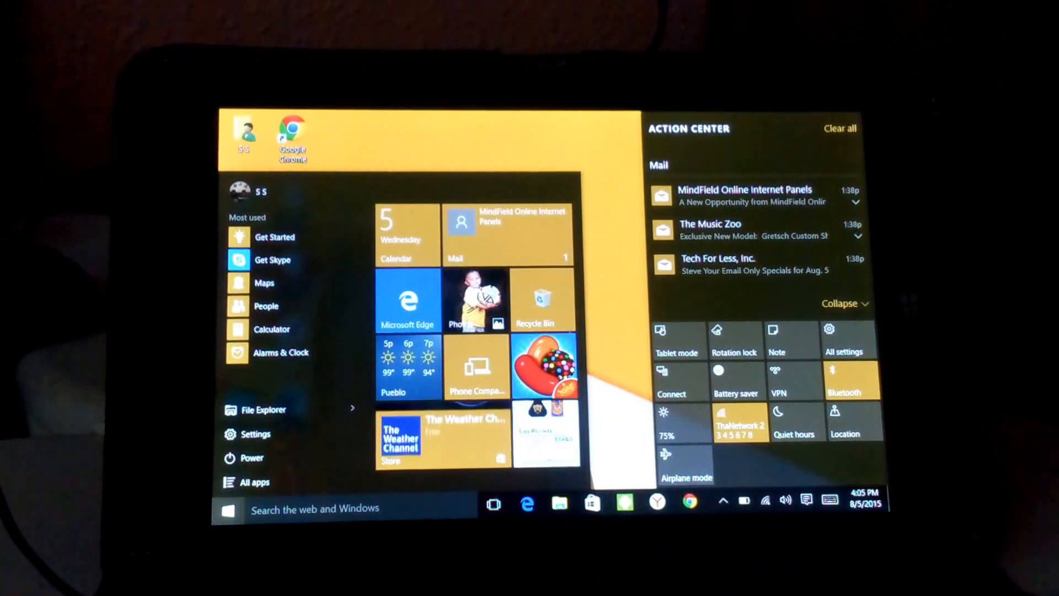
- Dismiss the Start menu and Action Center to reveal the desktop
left_click(228, 508)
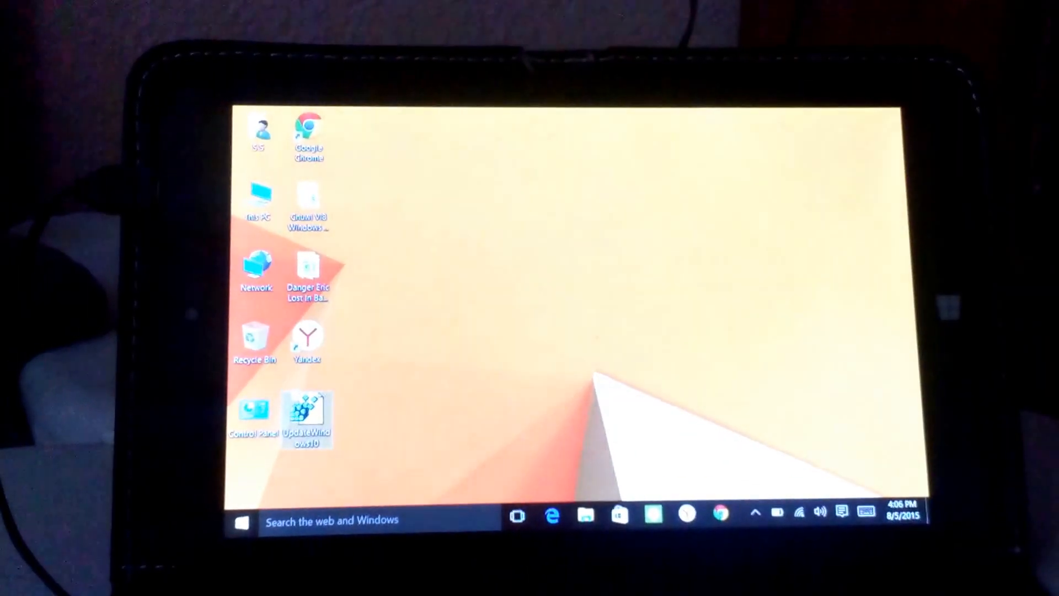
- Run the UpdateWindows10 registry file from the desktop
double_click(307, 412)
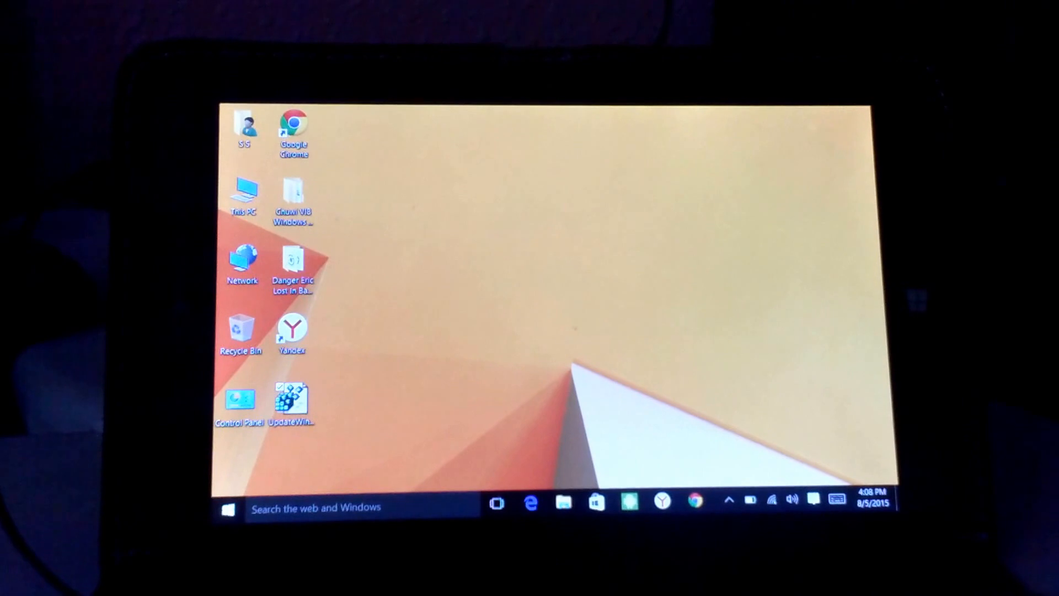
- Go from Start to Settings, then open the Region & language page
left_click(228, 508)
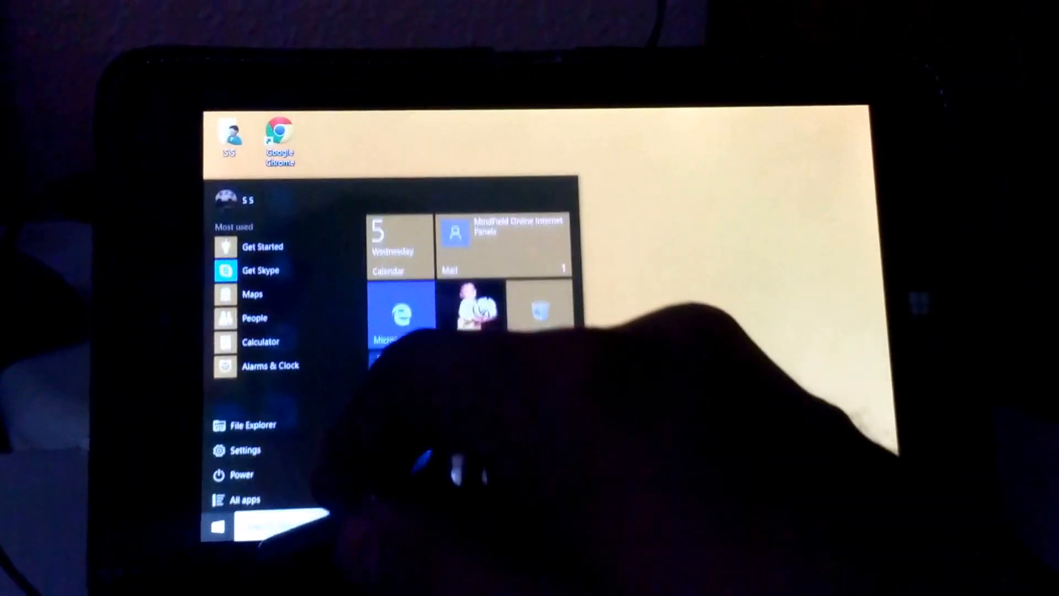
left_click(243, 451)
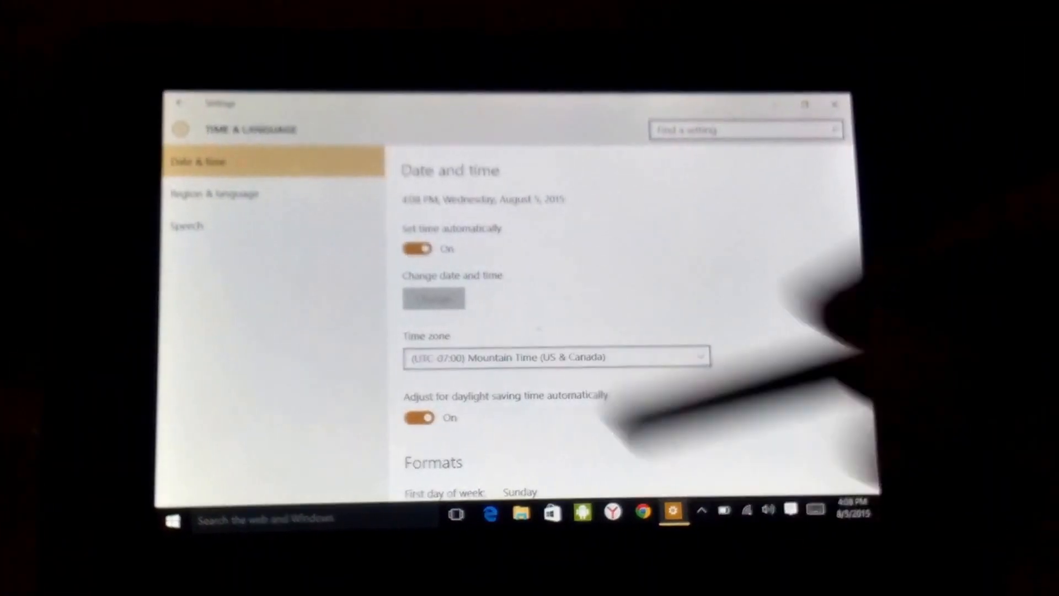
left_click(275, 210)
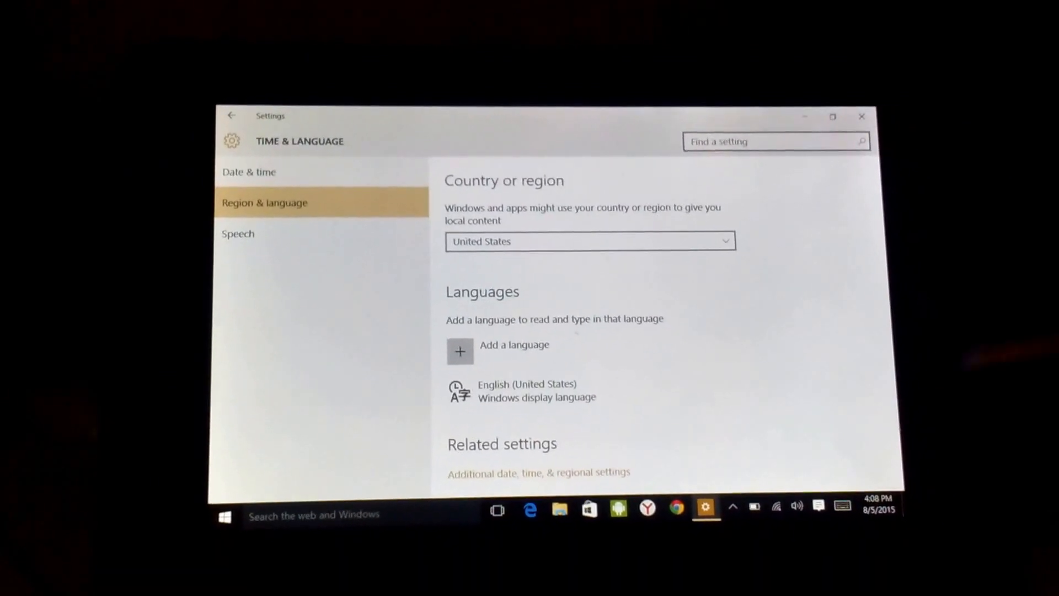
- Review the English (United States) language options, then close the Settings window
left_click(523, 390)
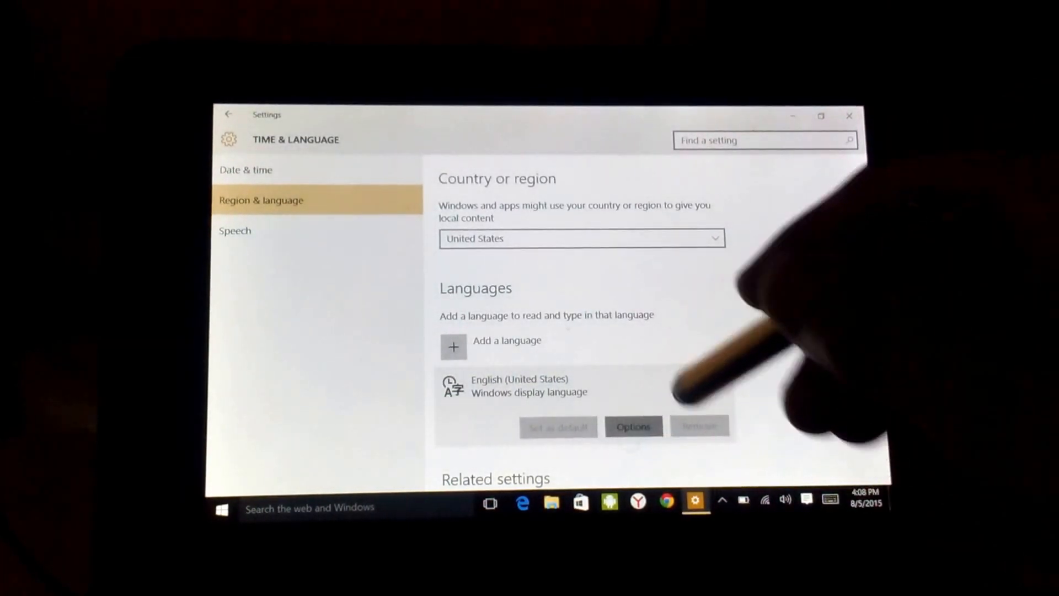
left_click(633, 427)
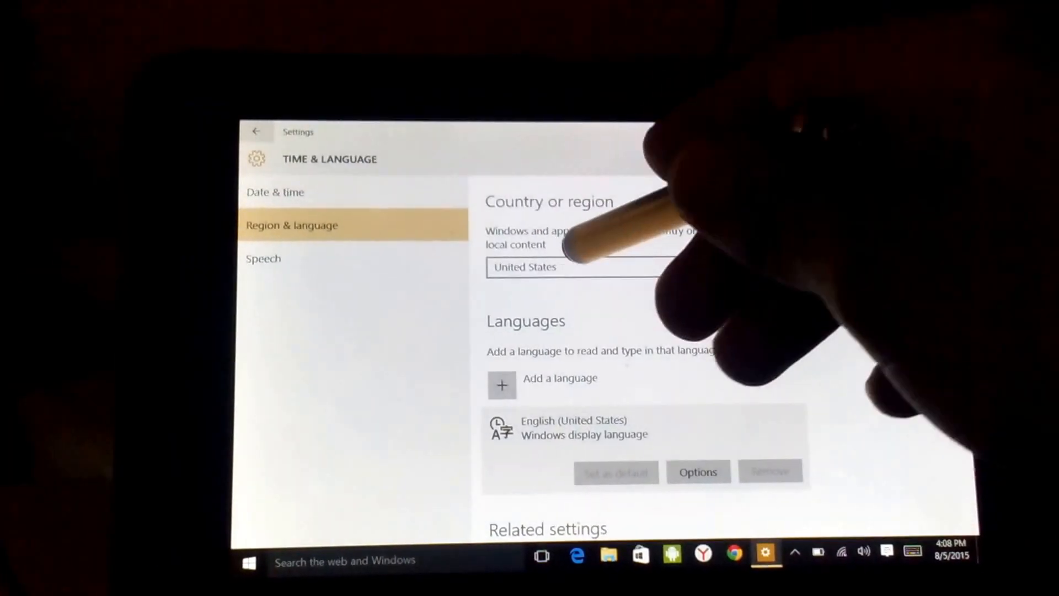
mouse_move(608, 257)
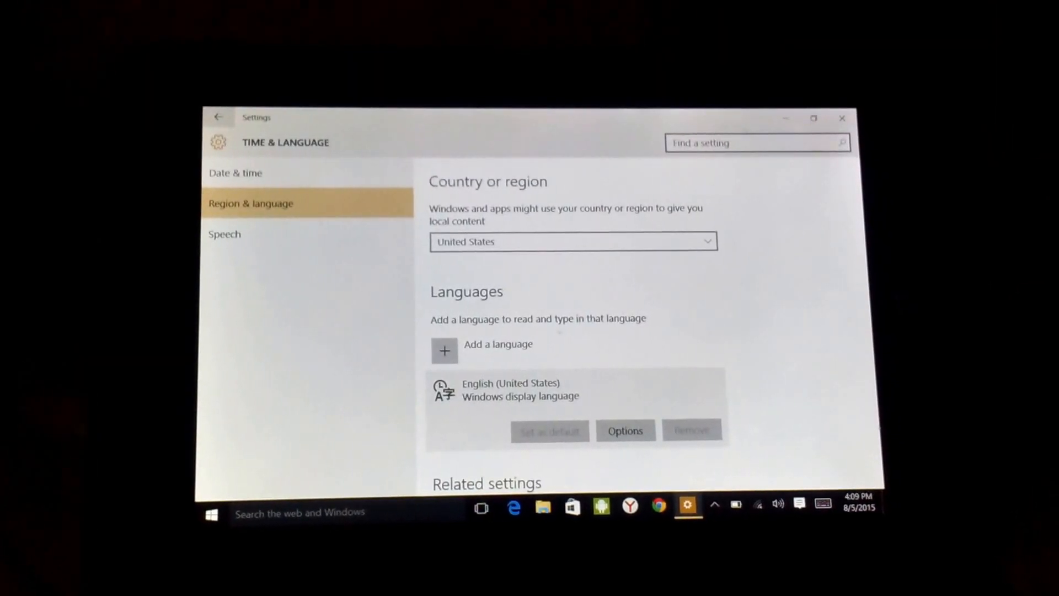
left_click(219, 117)
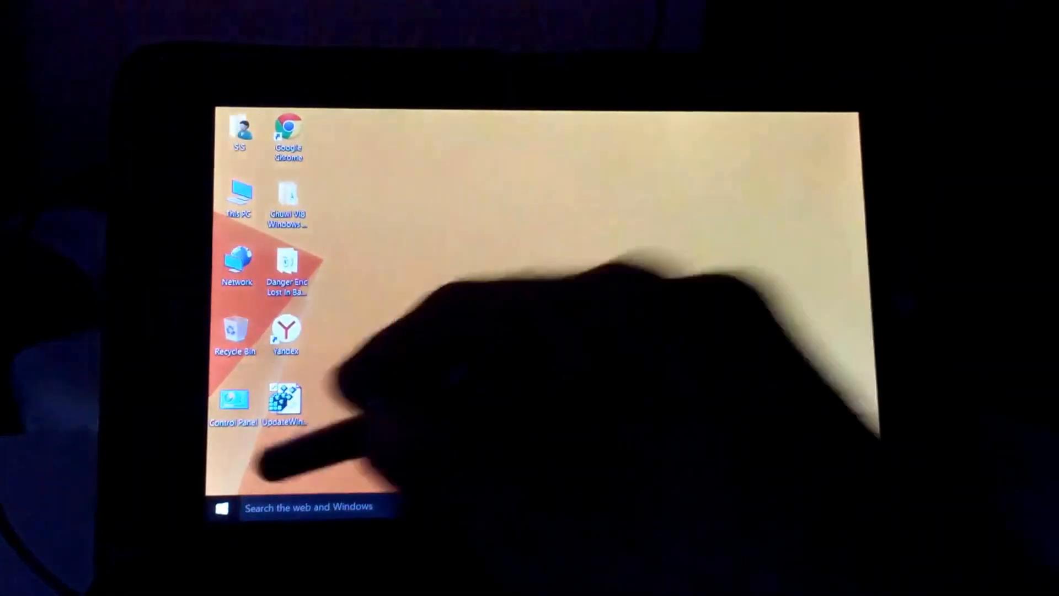
- Switch on Tablet mode from the Action Center quick actions
left_click(218, 506)
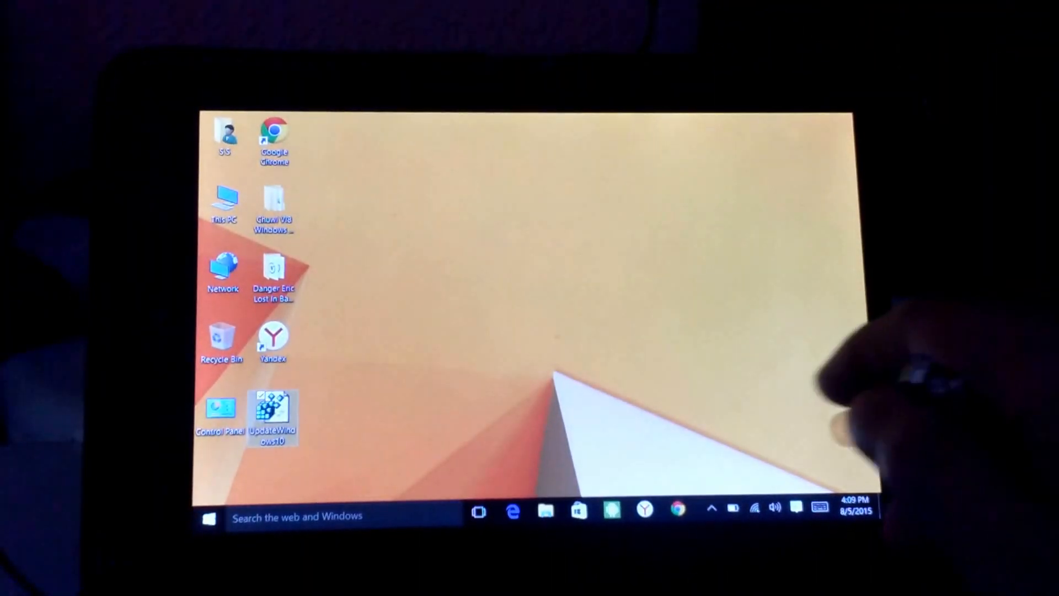
left_click(795, 508)
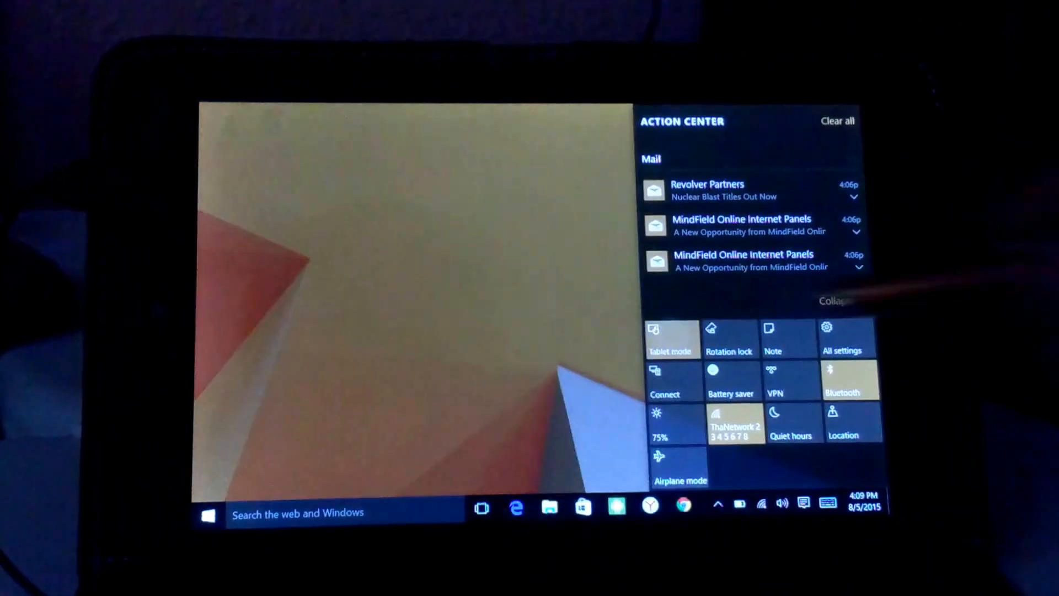
left_click(207, 516)
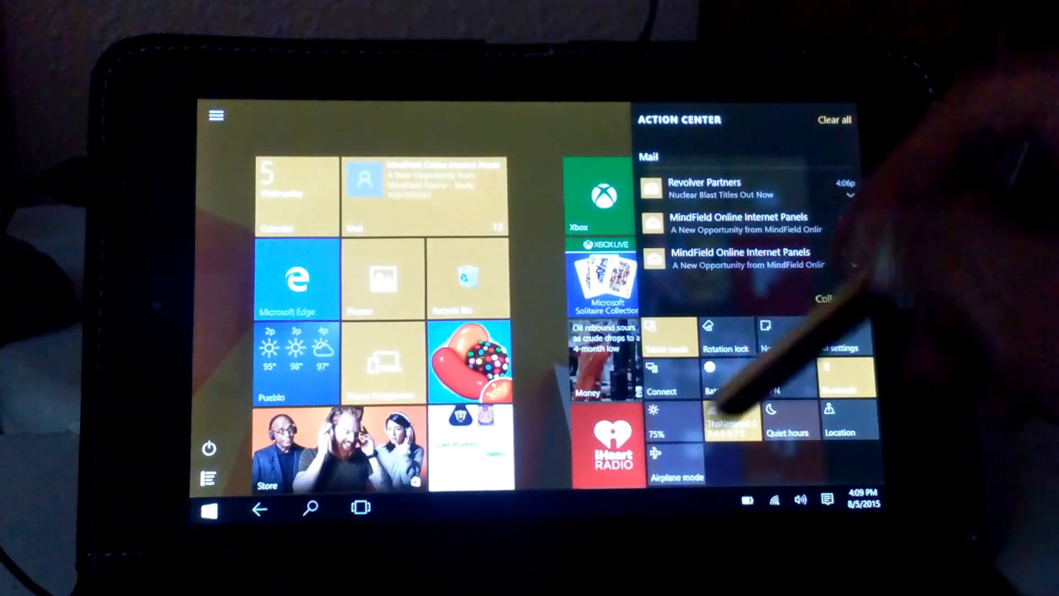